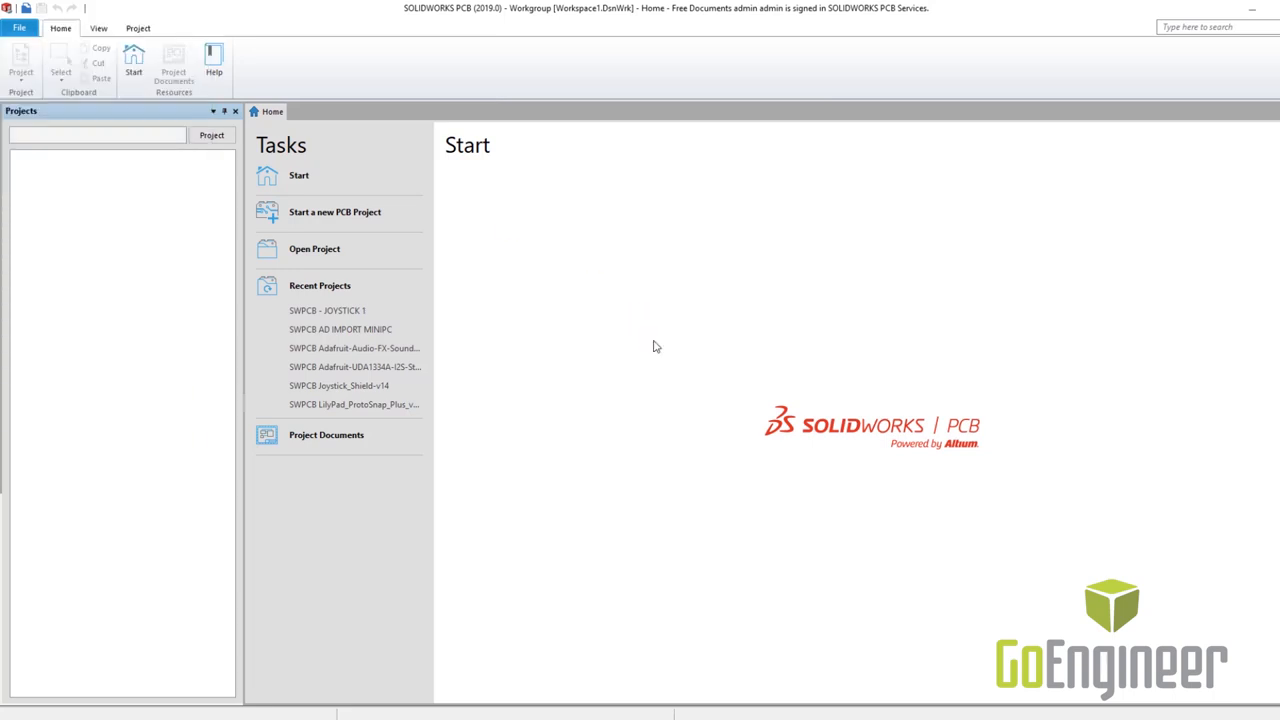
Create a blank PCB project named '1794 Flight Controls' from the Start page
click(334, 212)
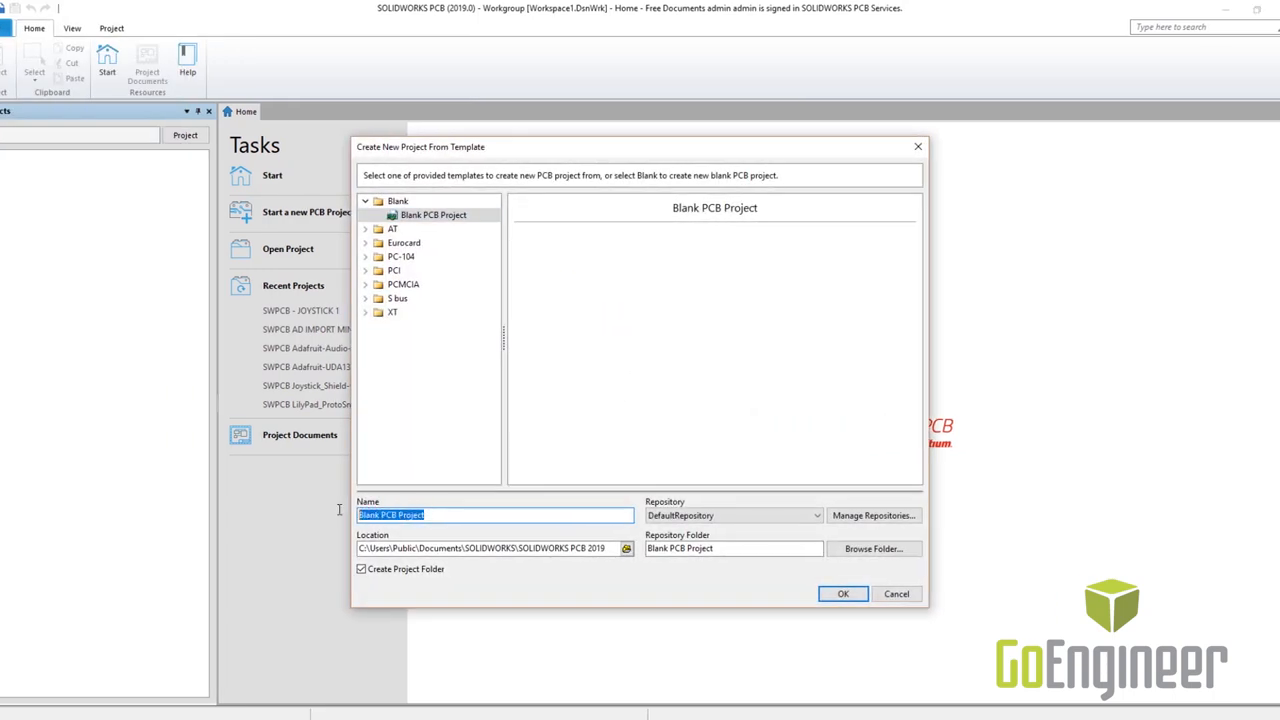
text(1794 Flight)
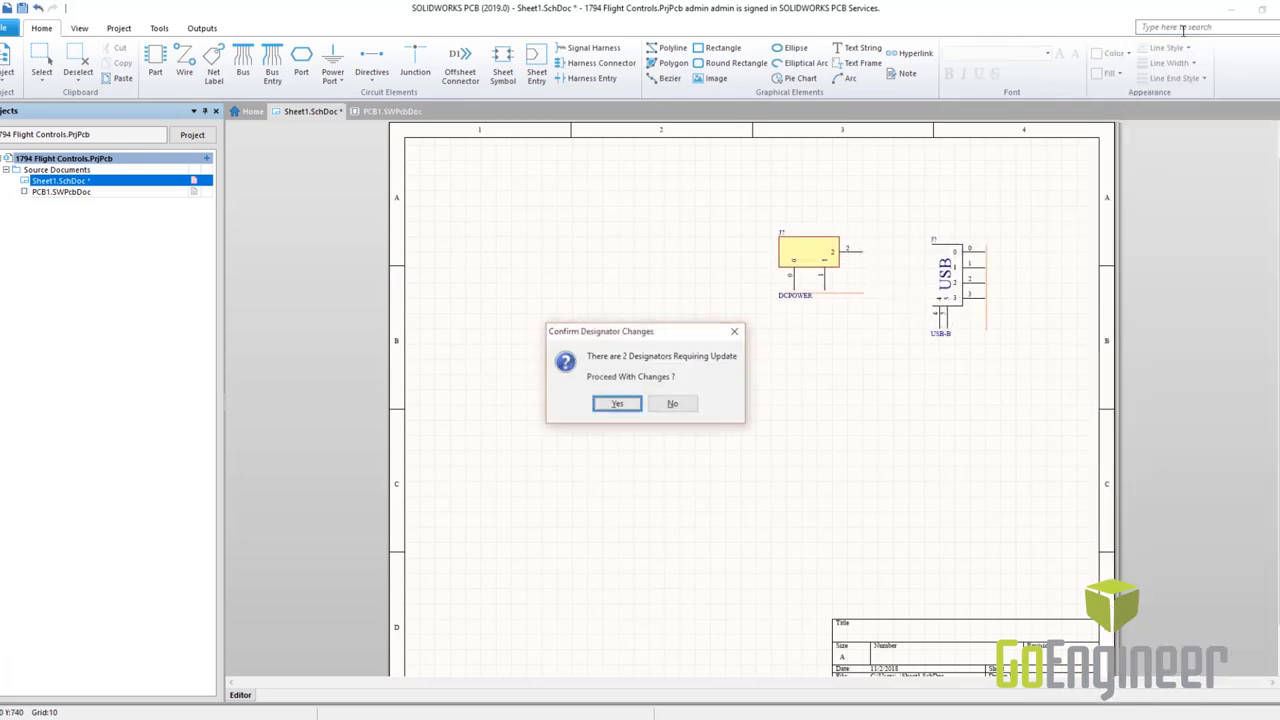
Accept the designator update and execute the ECO adding J1 and J2 to the PCB
click(616, 404)
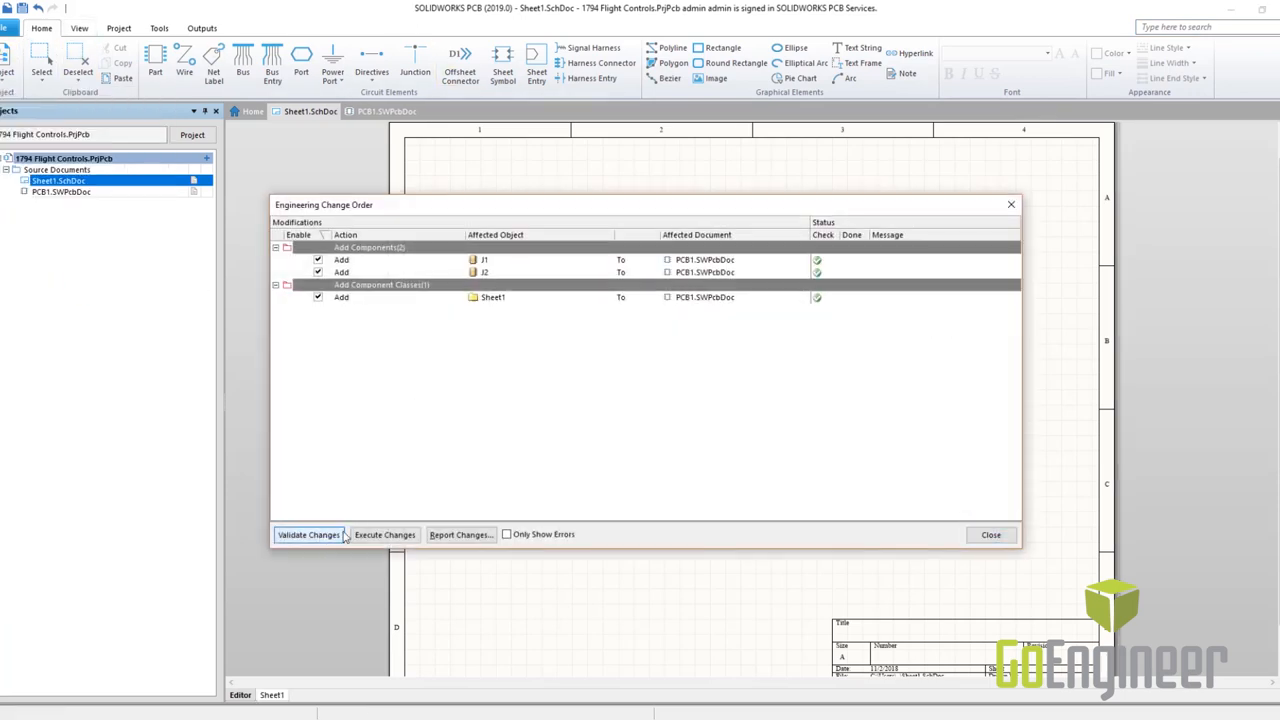
click(384, 534)
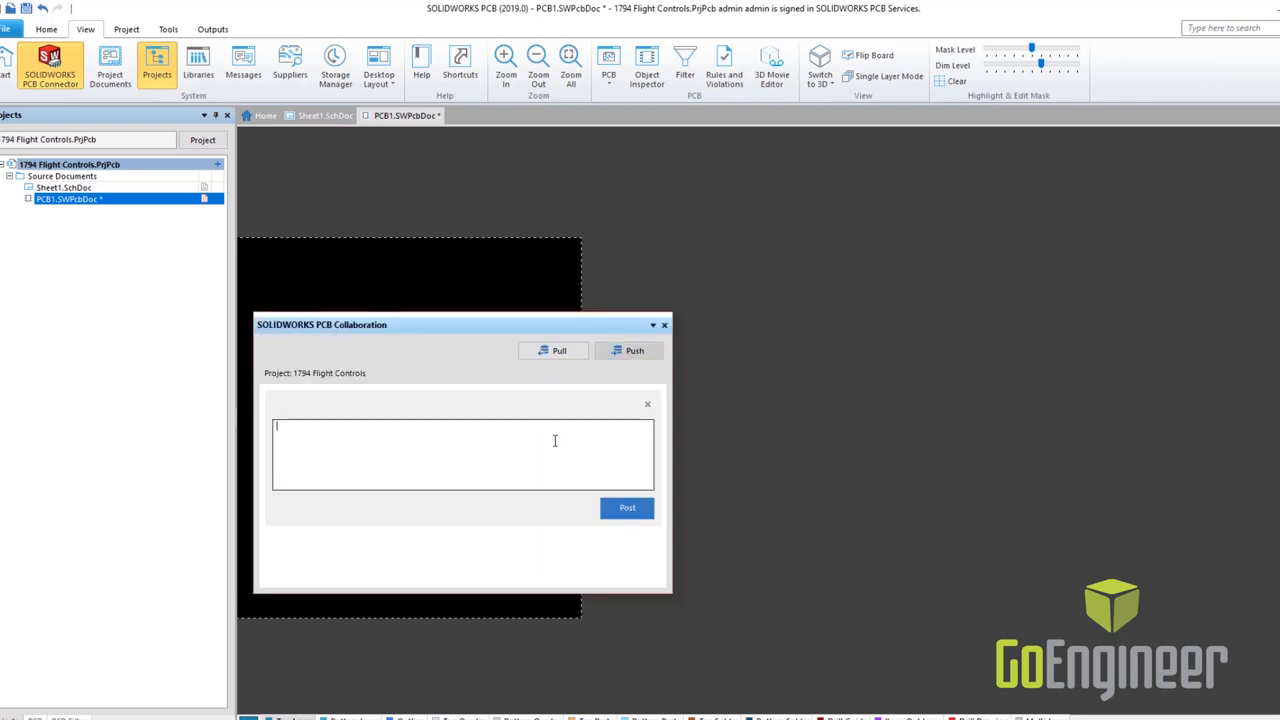
Post the board to SOLIDWORKS with the comment 'New board with mechatronics'
text(NEW BOARD WITH MECHATR)
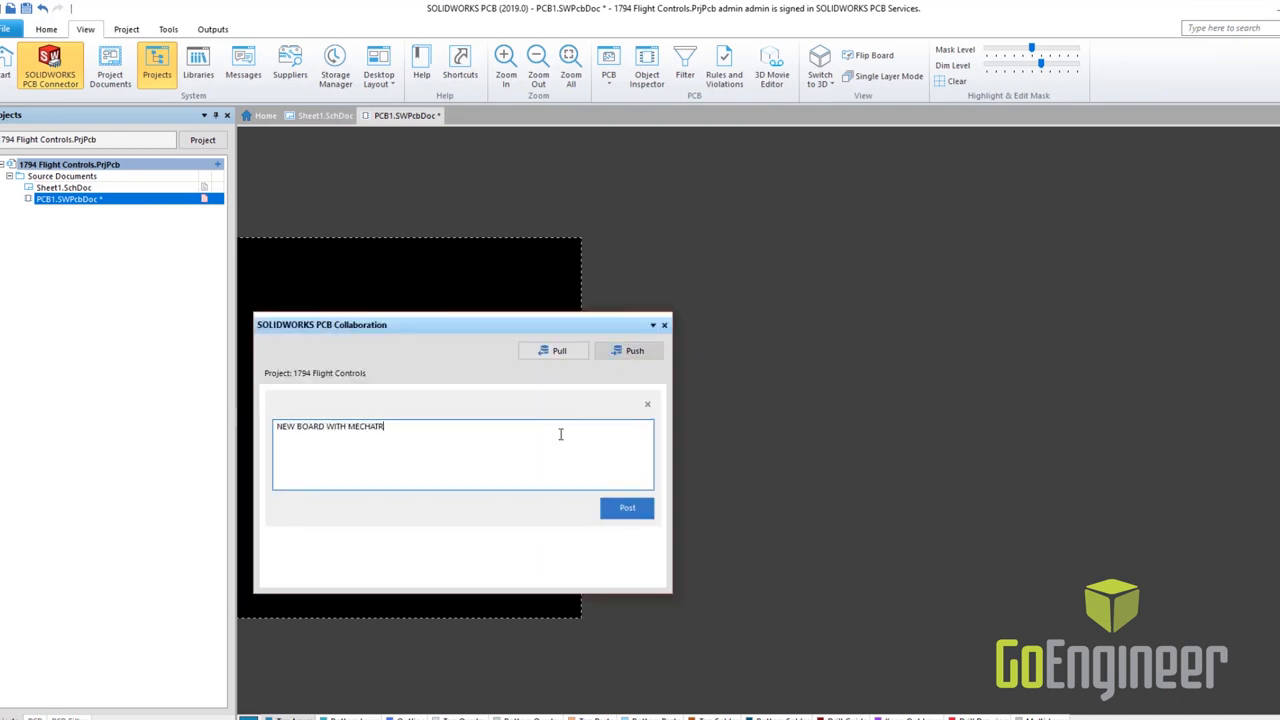
click(628, 508)
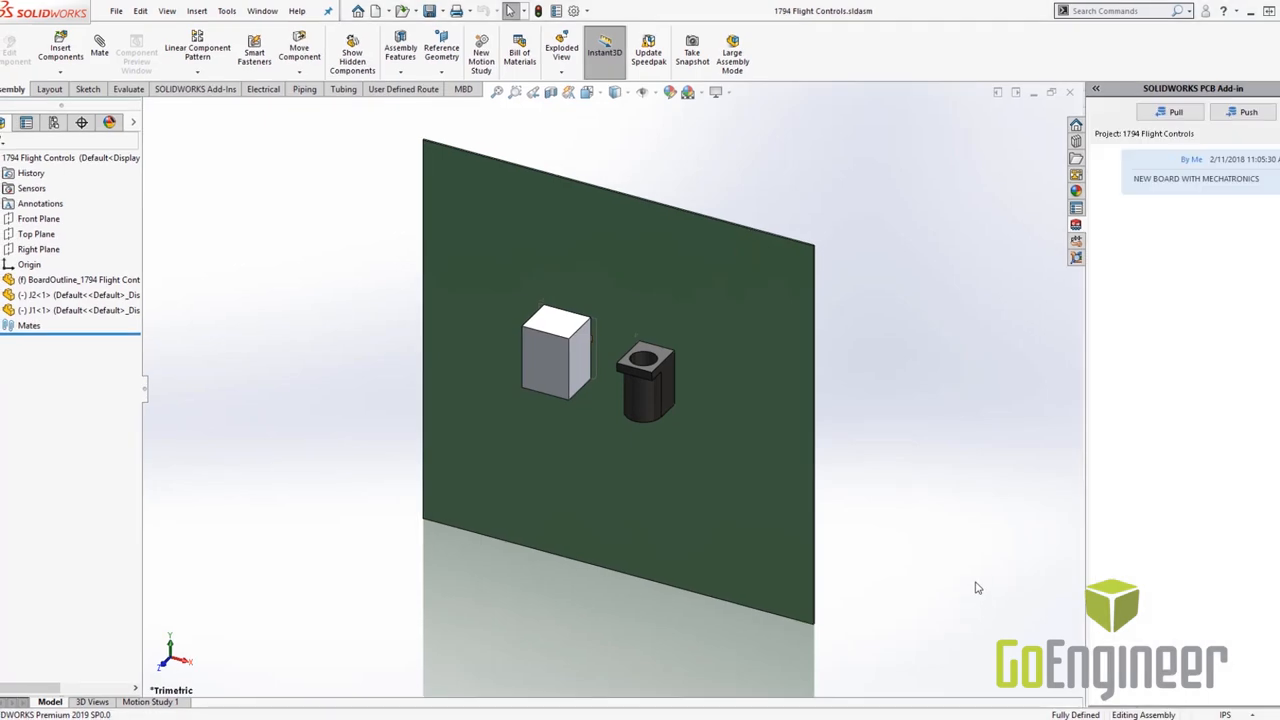
Pull the posted board with its two connectors into the 1794 Flight Controls assembly
click(60, 50)
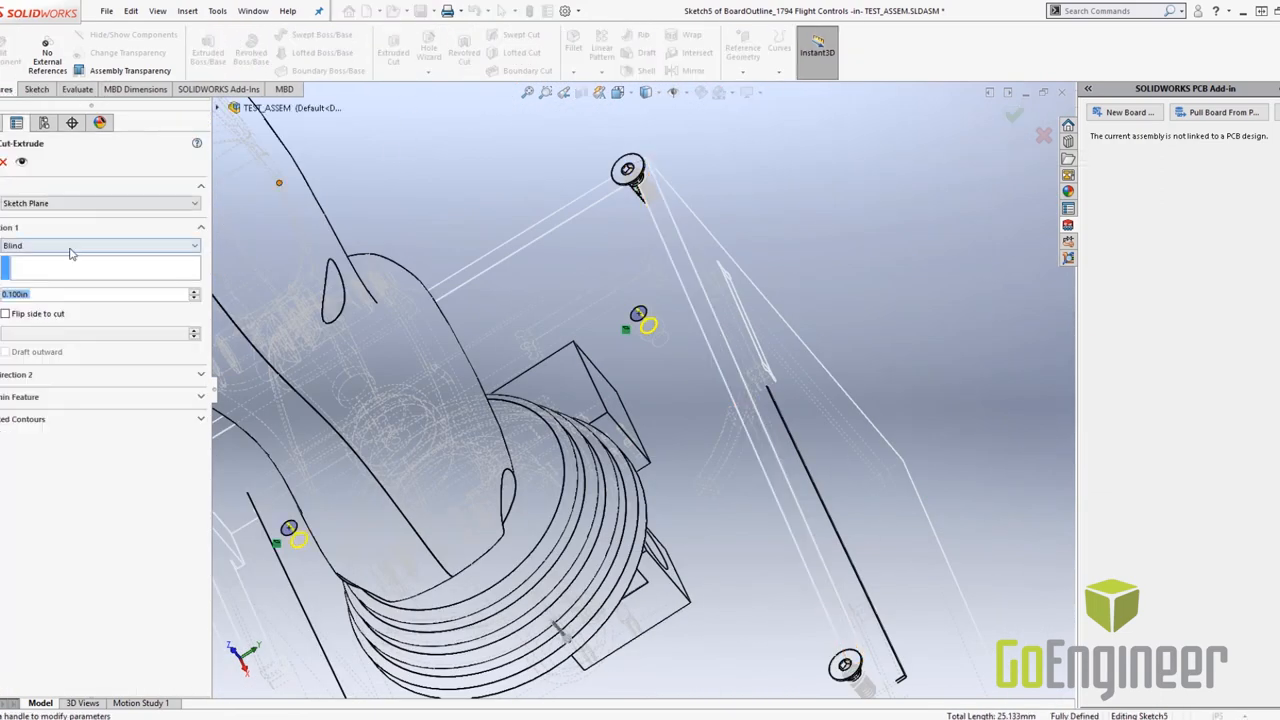
Set the cut-extrude extent so the mounting holes pass through the board outline
click(1012, 114)
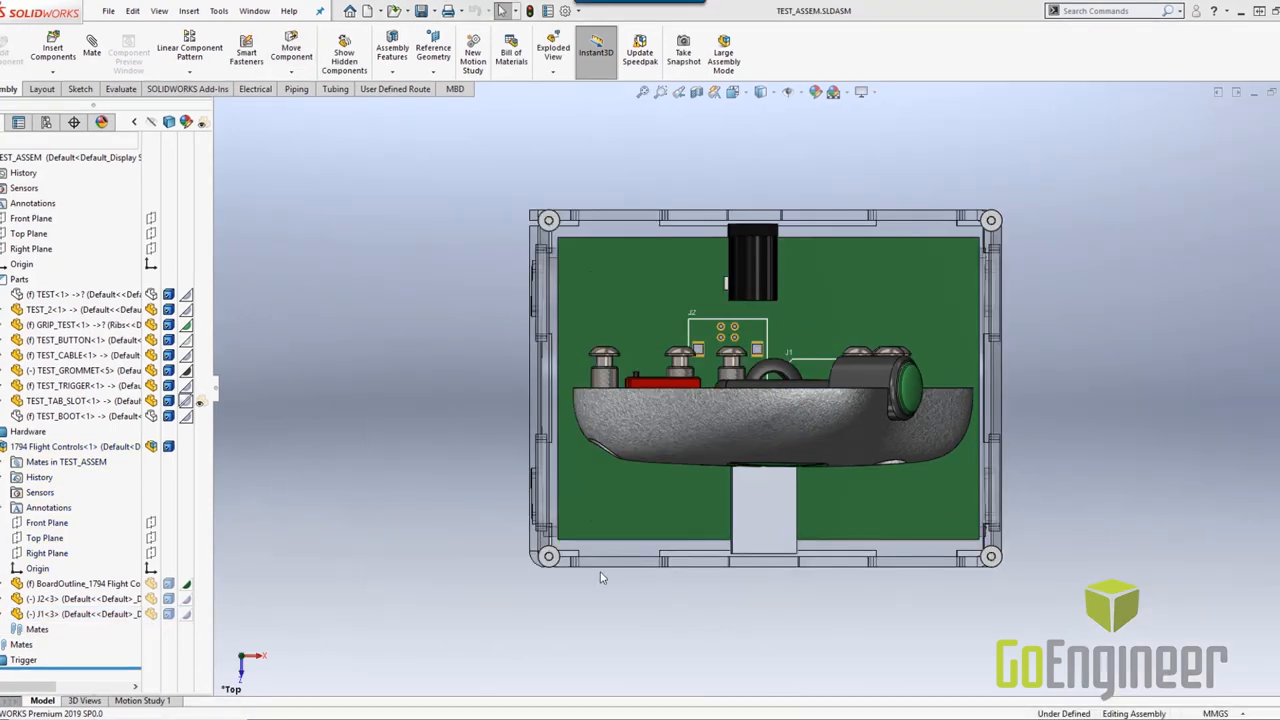
Switch from TEST_ASSEM back to the 1794 Flight Controls board assembly window
click(76, 446)
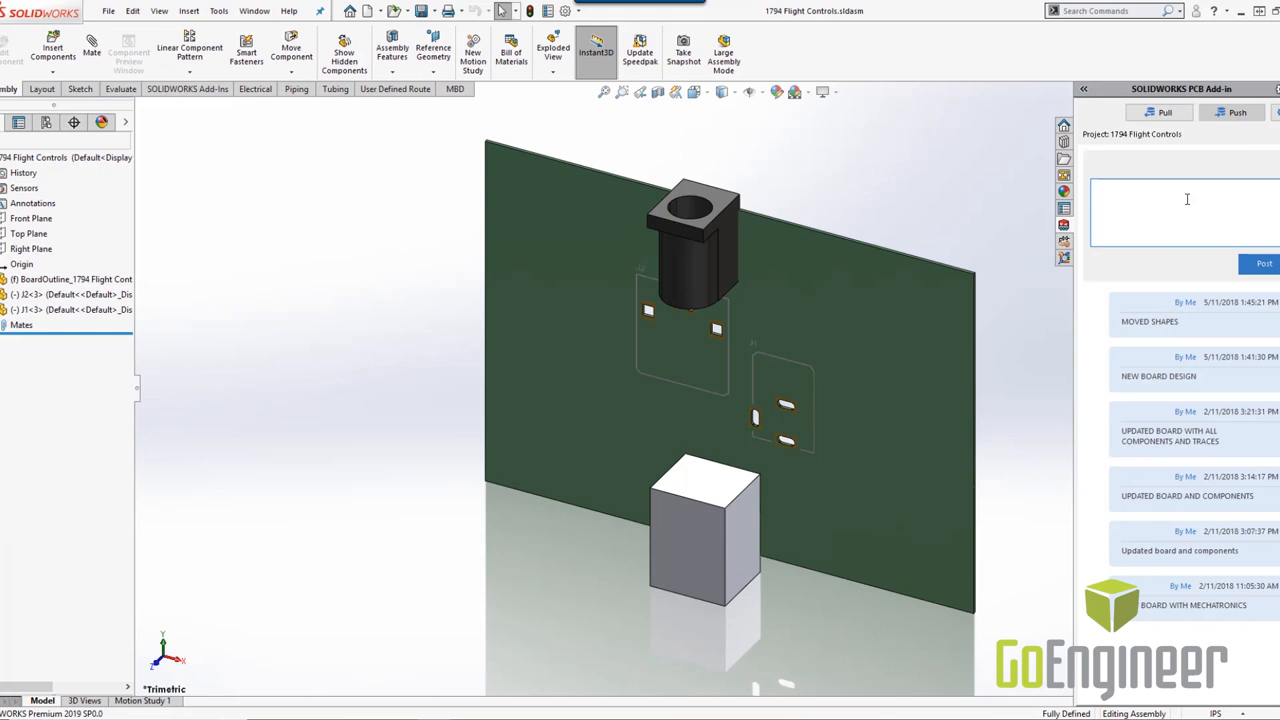
Push the update to SOLIDWORKS PCB with the comment 'Board shape and components moved'
text(BOARD SHAPE)
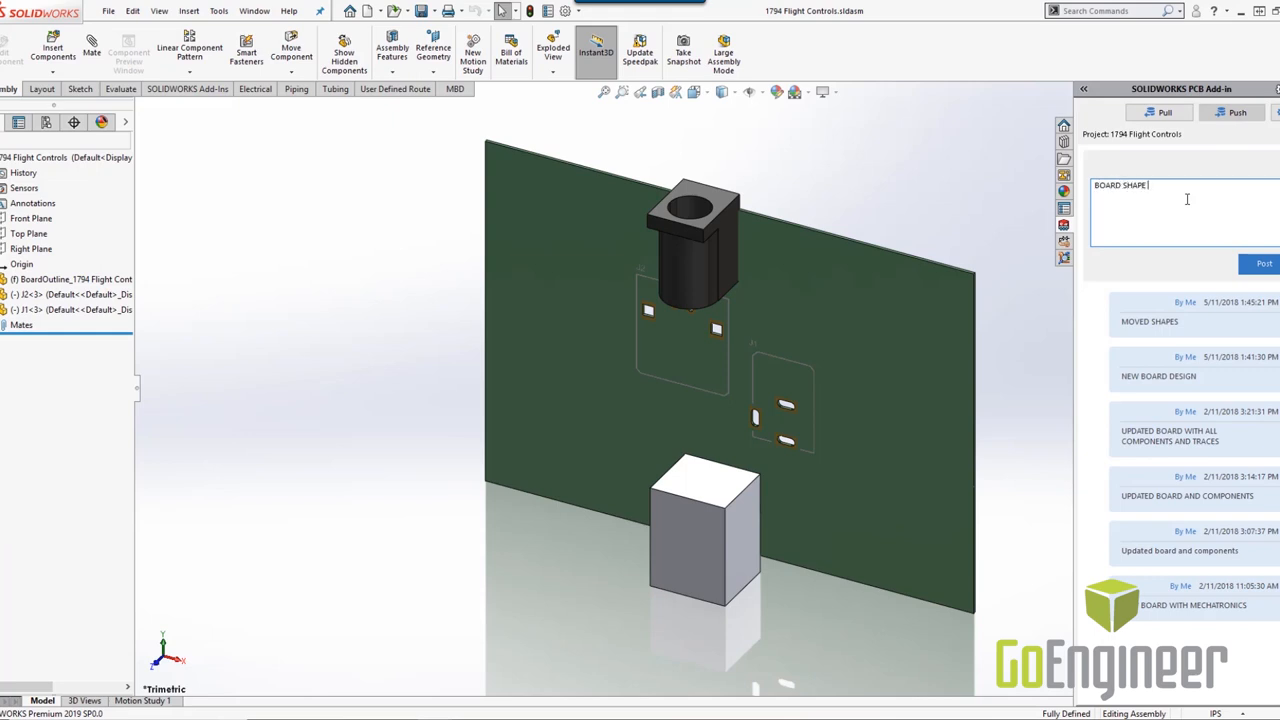
text(AND COMPONENTS)
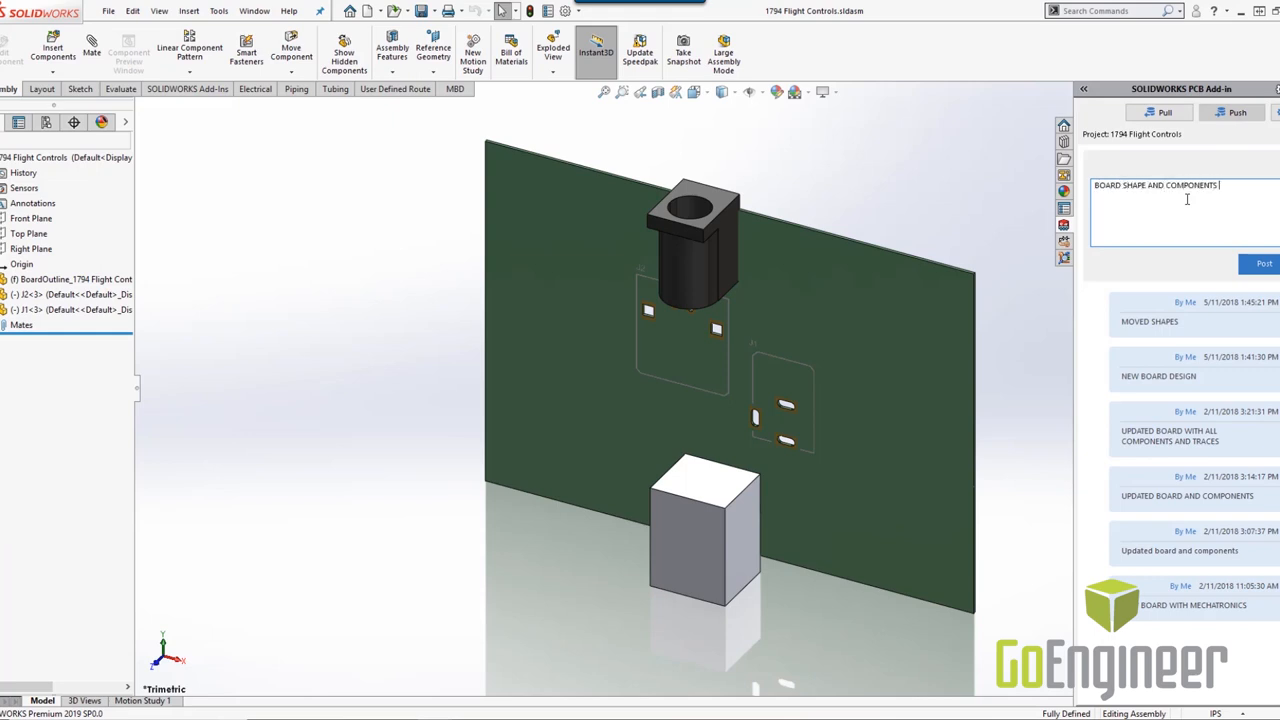
text(MOVED)
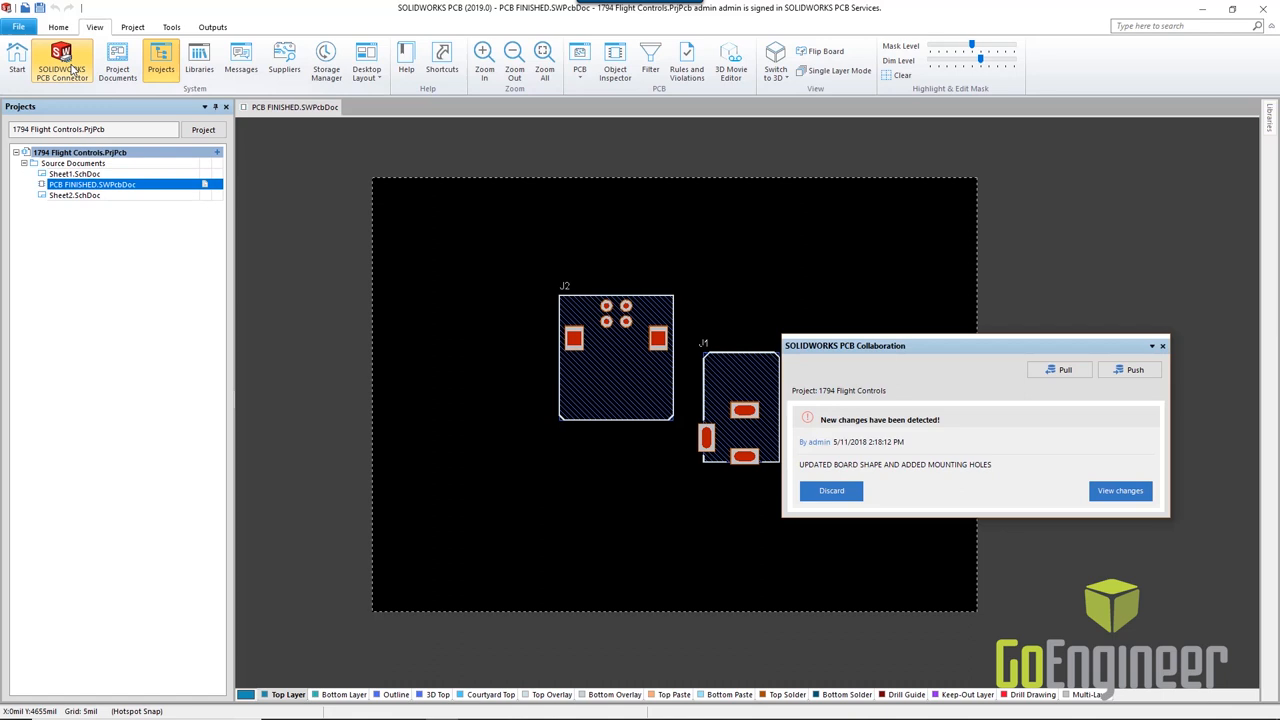
Accept the incoming board shape and mounting-hole changes, then autoroute all connections
click(1120, 490)
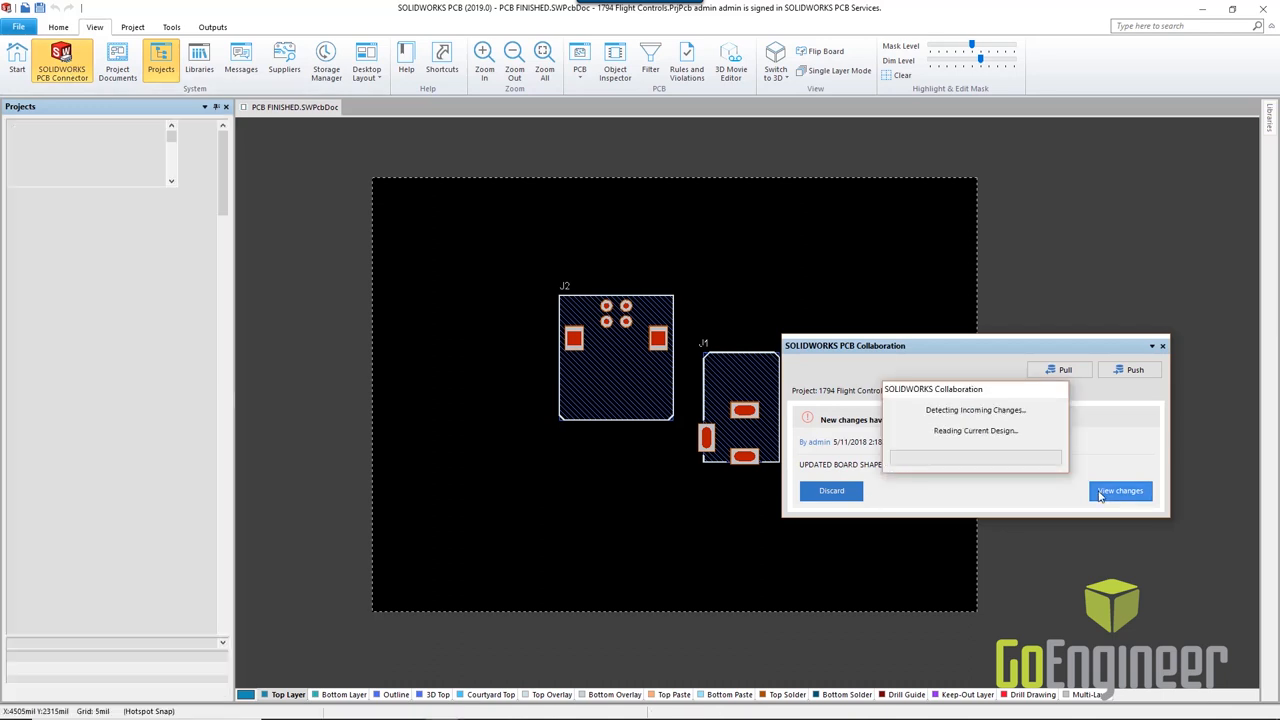
click(1120, 490)
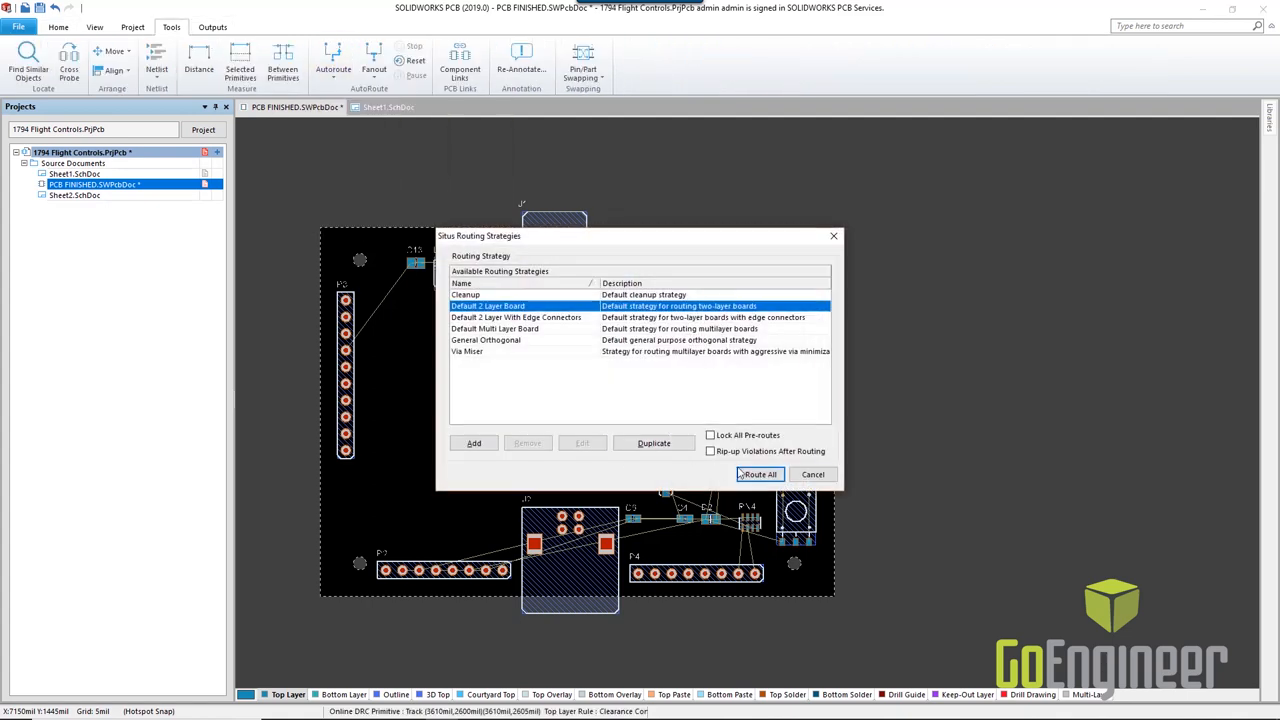
click(758, 474)
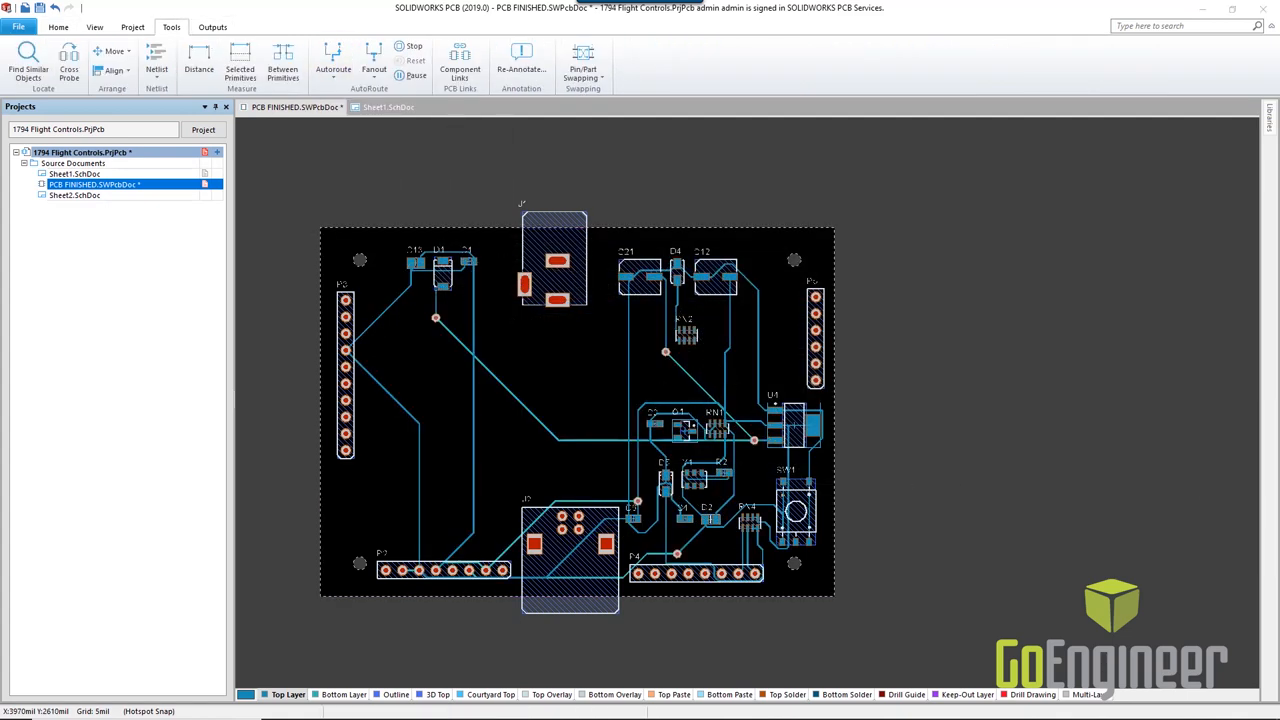
Review the PCB design rules, inspecting the routing via style rule
click(58, 28)
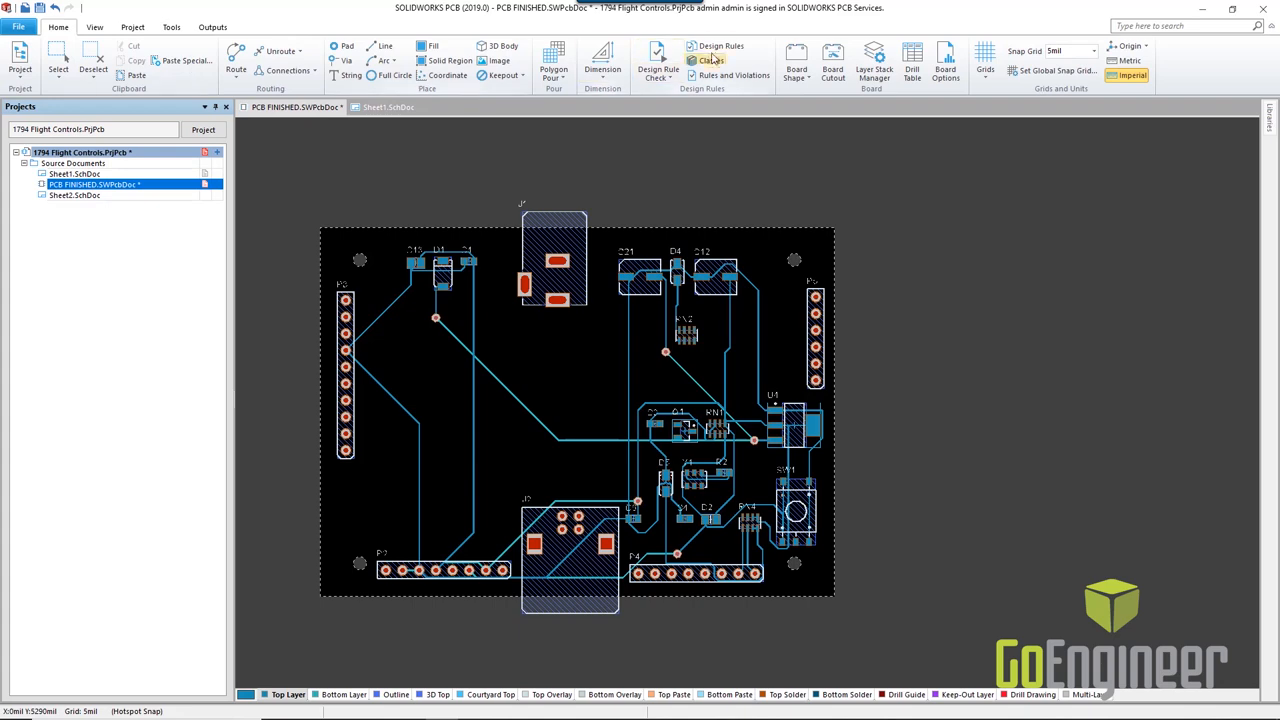
click(720, 46)
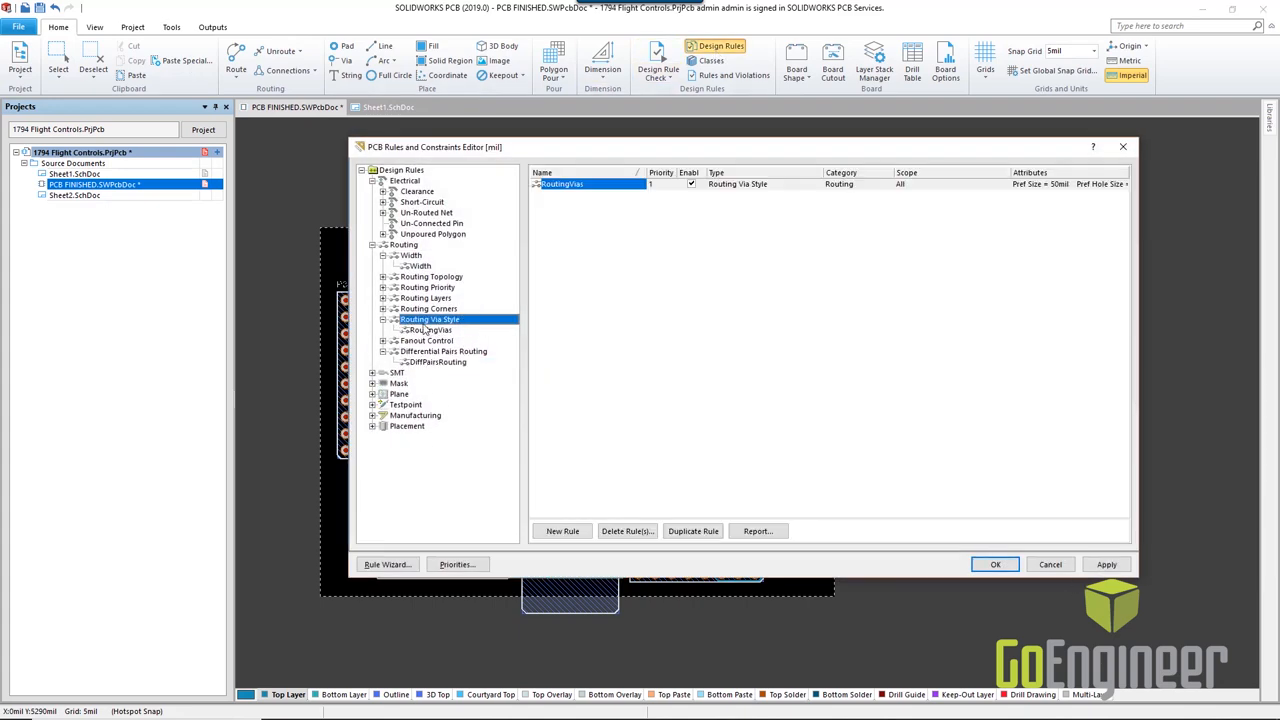
click(656, 56)
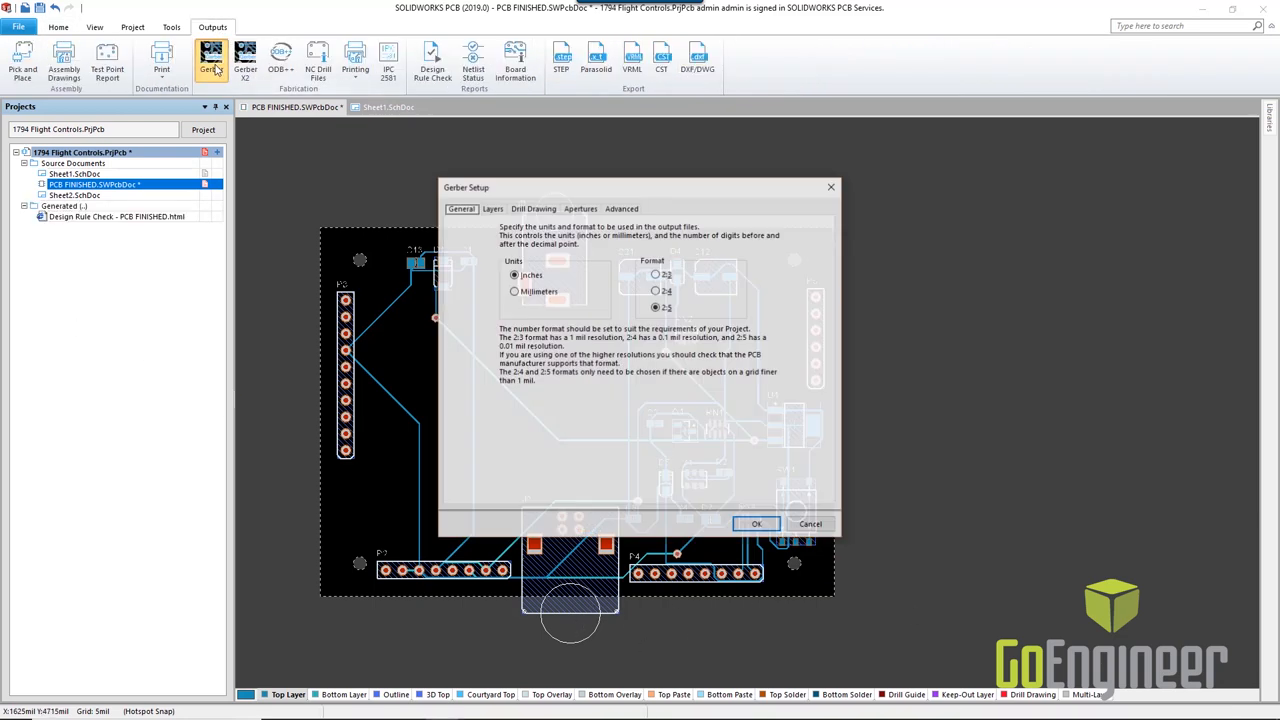
Generate the Gerber files after checking the advanced output settings
click(620, 208)
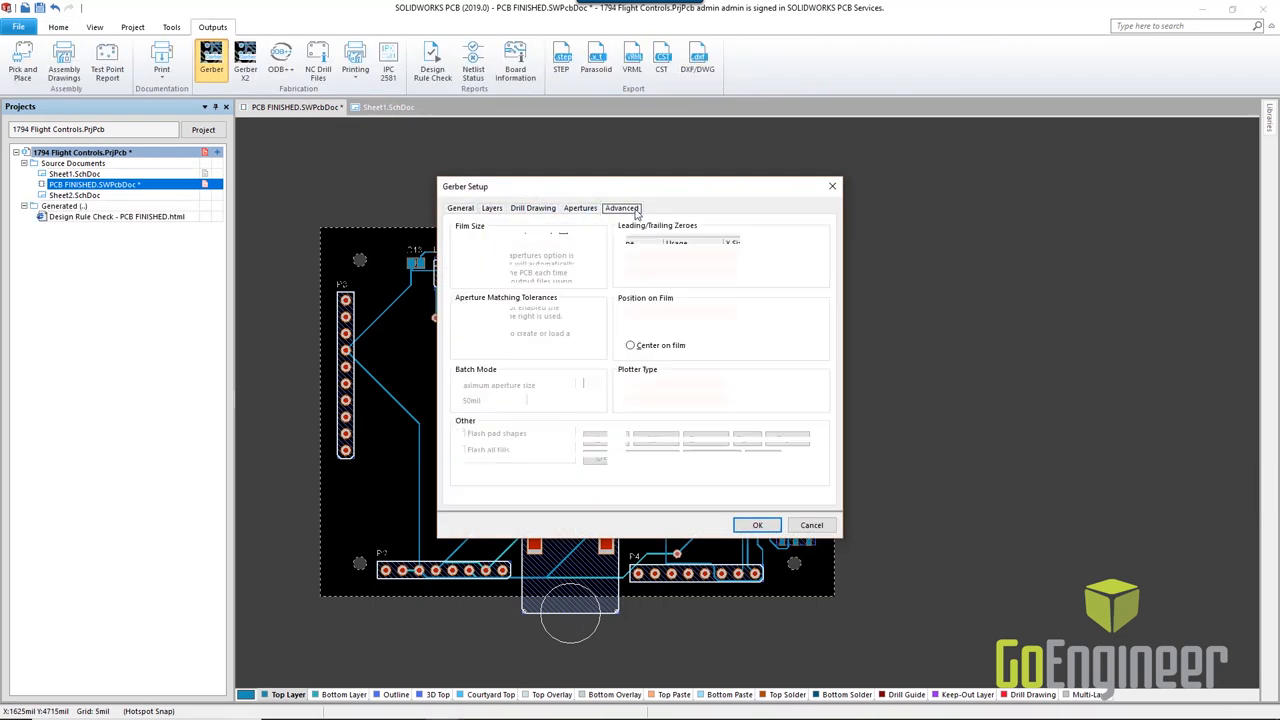
click(756, 524)
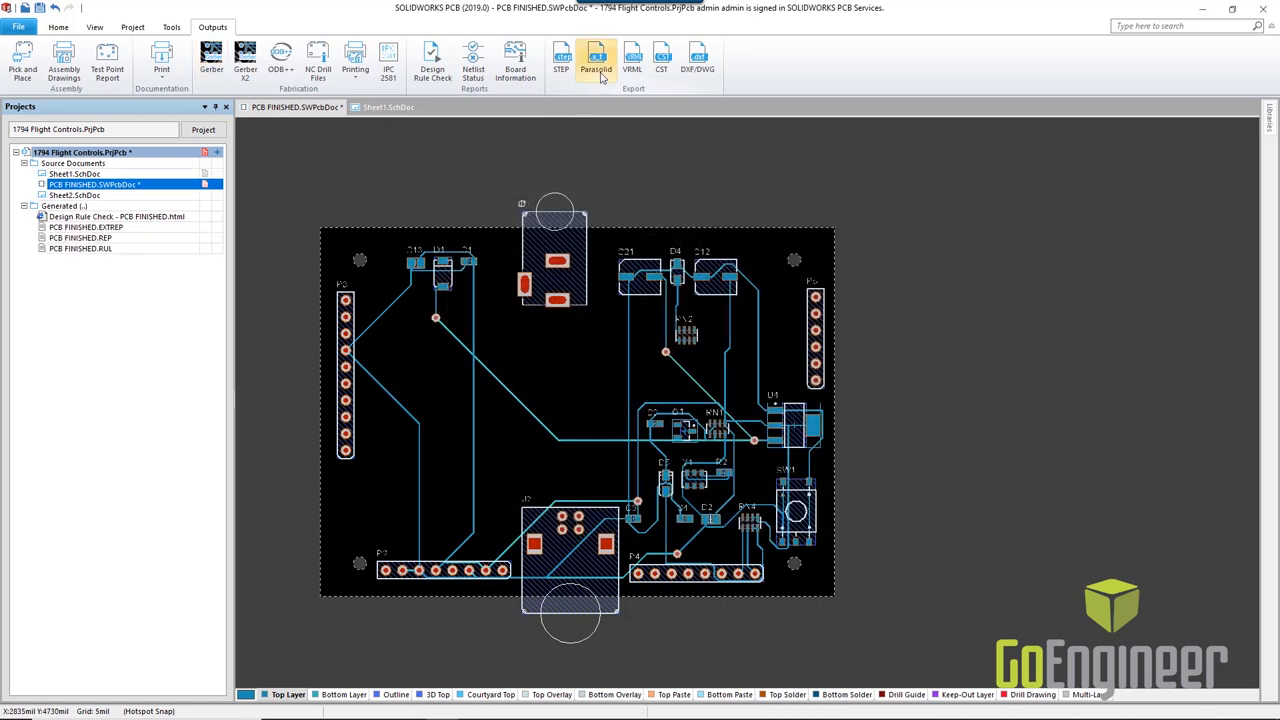
Export the routed board as a Parasolid model with default options, accepting the origin warning
click(596, 58)
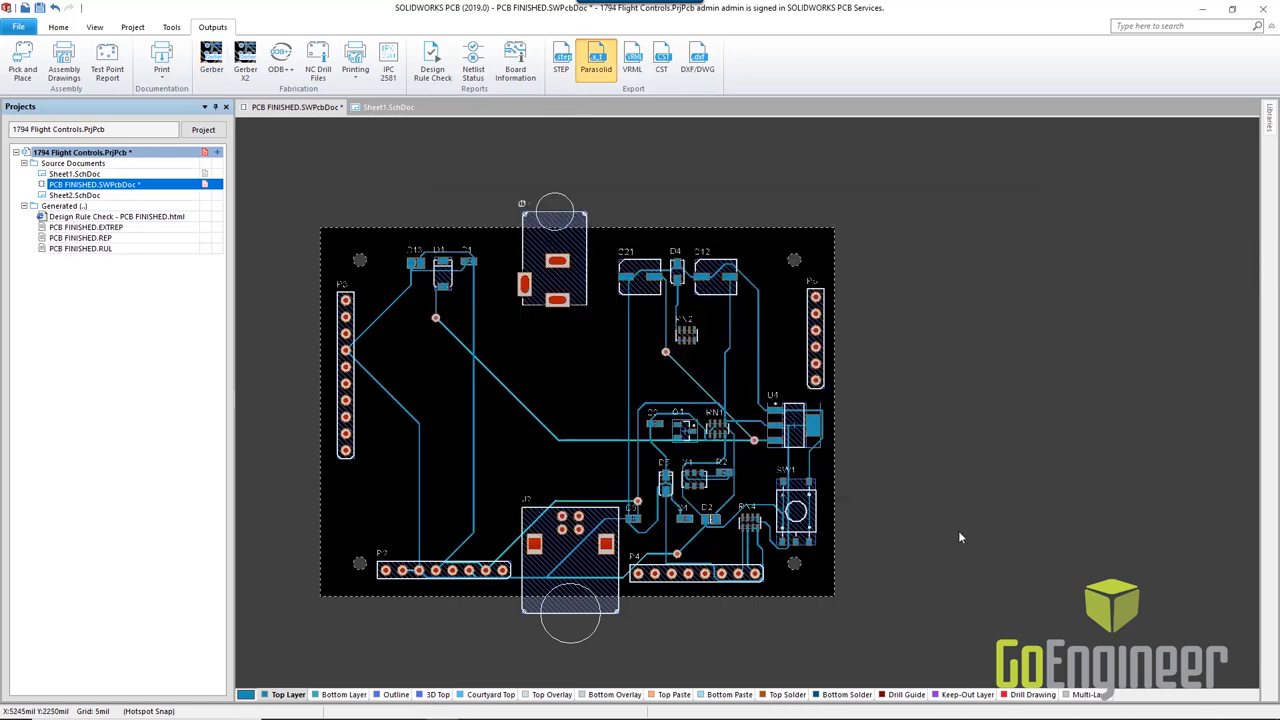
click(596, 56)
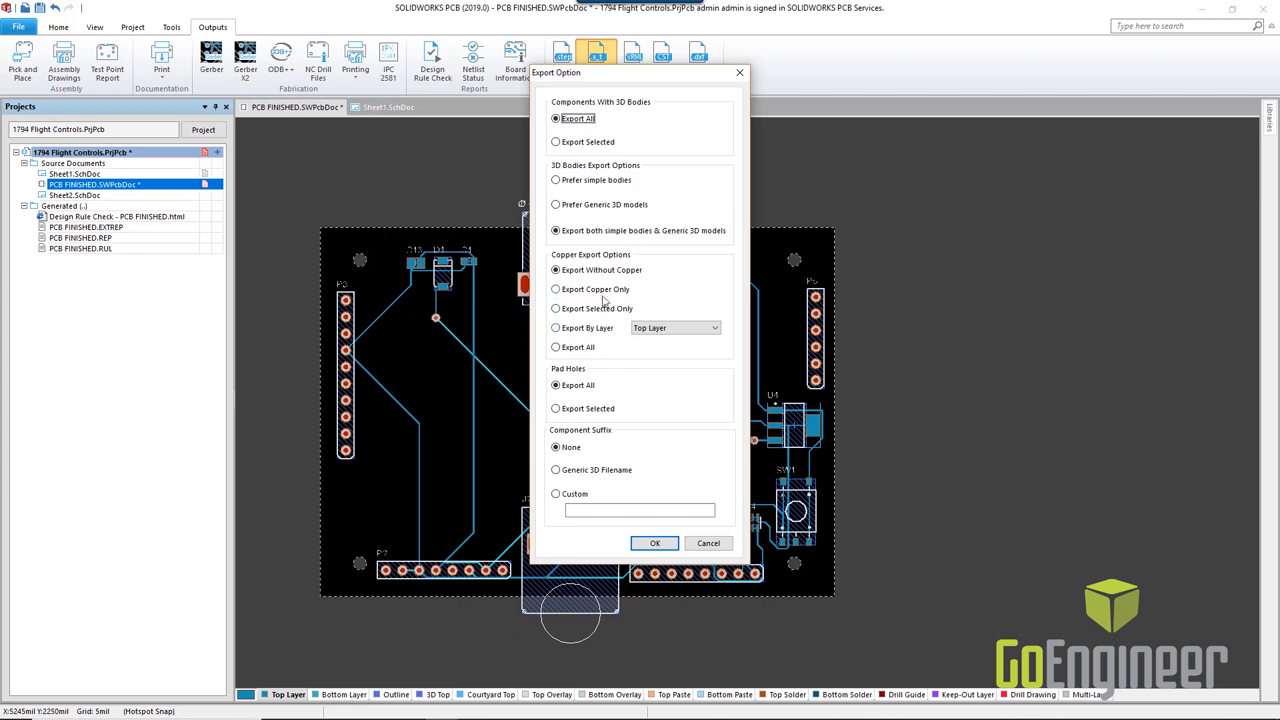
click(654, 544)
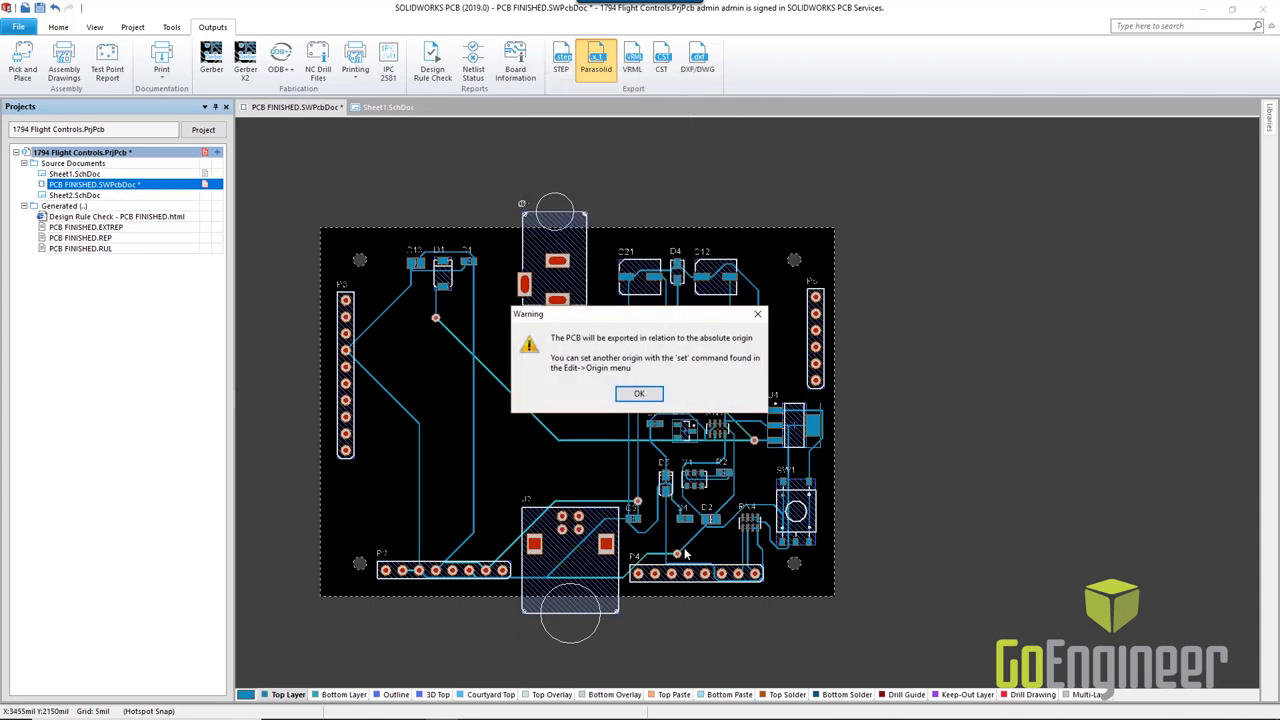
click(640, 392)
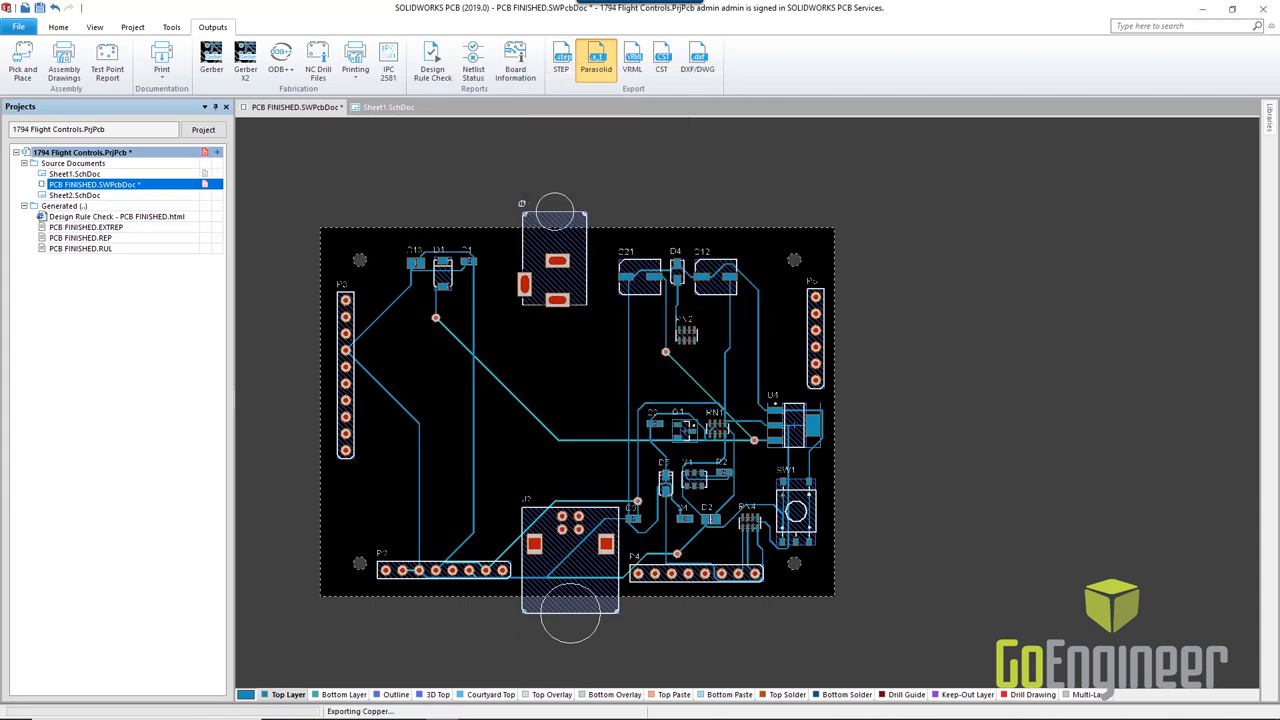